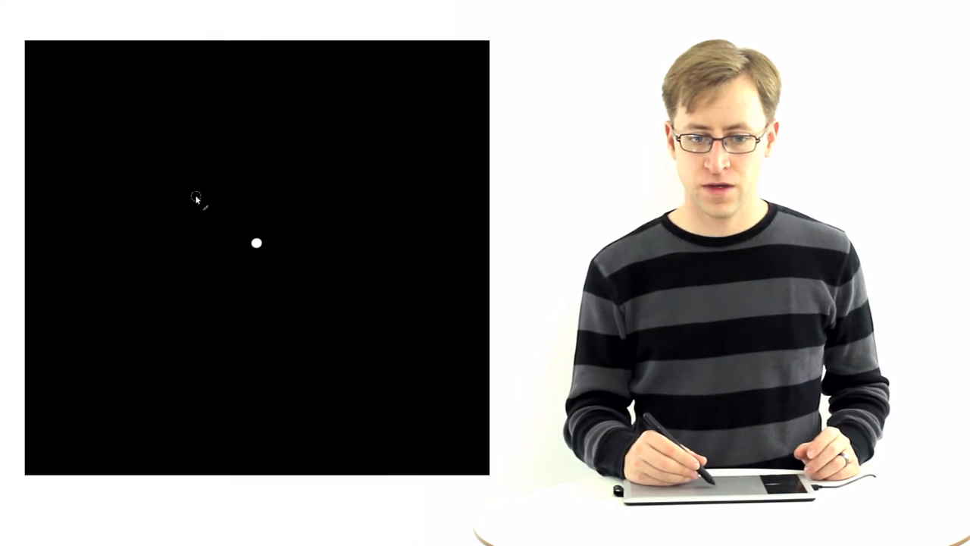
- Draw a curved white pen stroke arching above the white dot on the black canvas
{"action": "left_click_drag", "start_coordinate": [196, 196], "coordinate": [318, 205]}
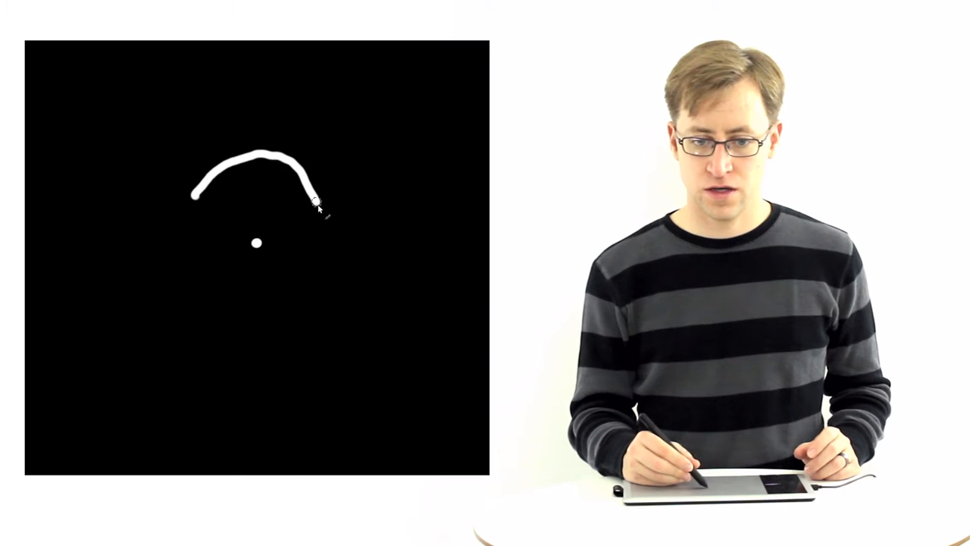